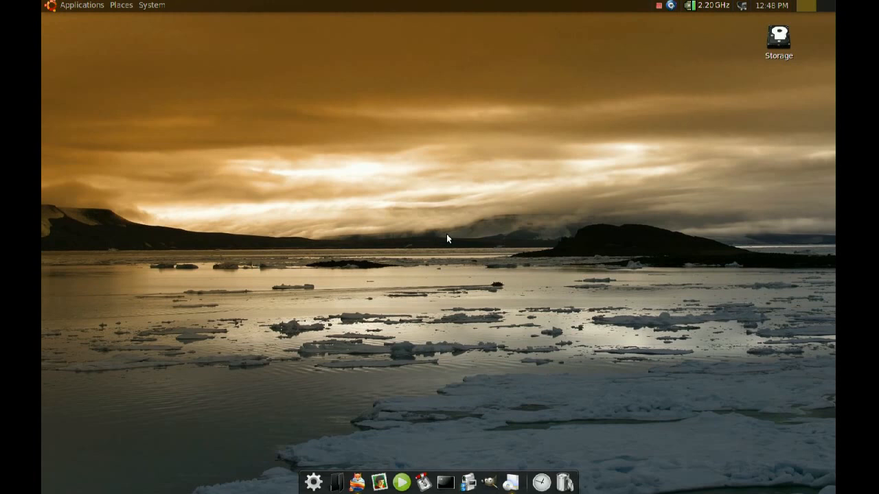
mouse_move(516, 482)
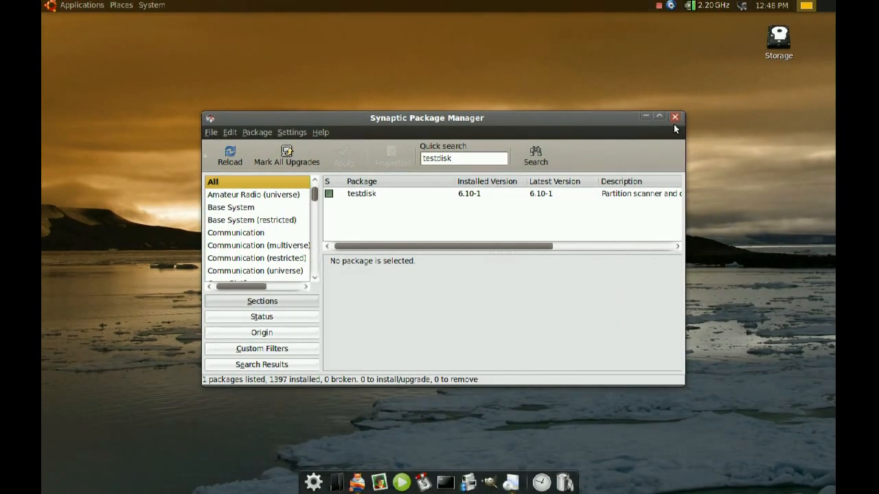
Close the package manager, open the Storage drive in the file browser, then close it
click(675, 117)
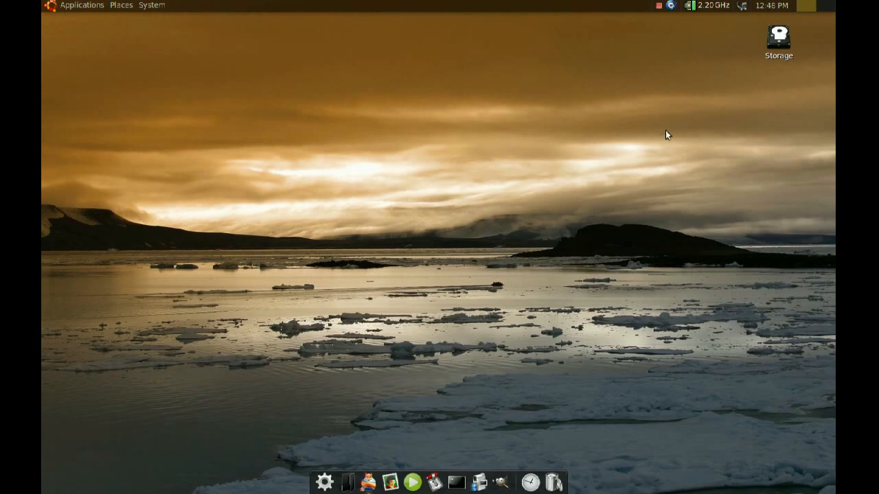
mouse_move(532, 197)
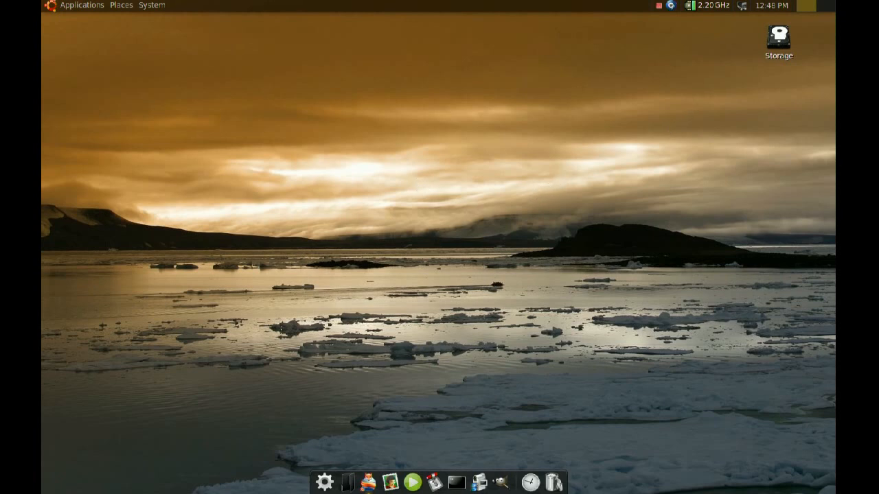
mouse_move(125, 8)
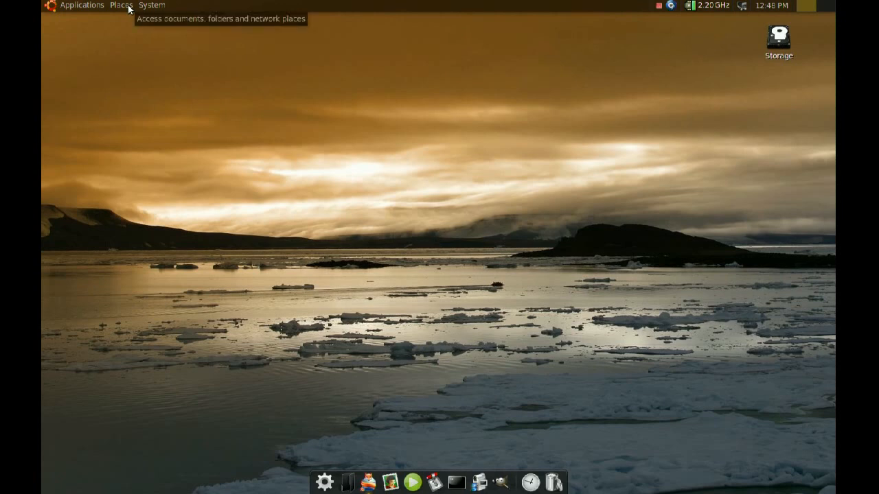
click(121, 5)
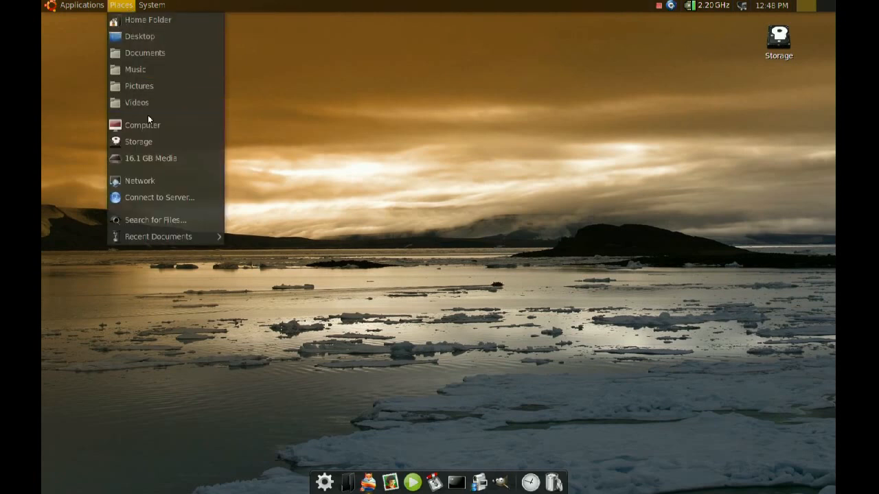
click(142, 125)
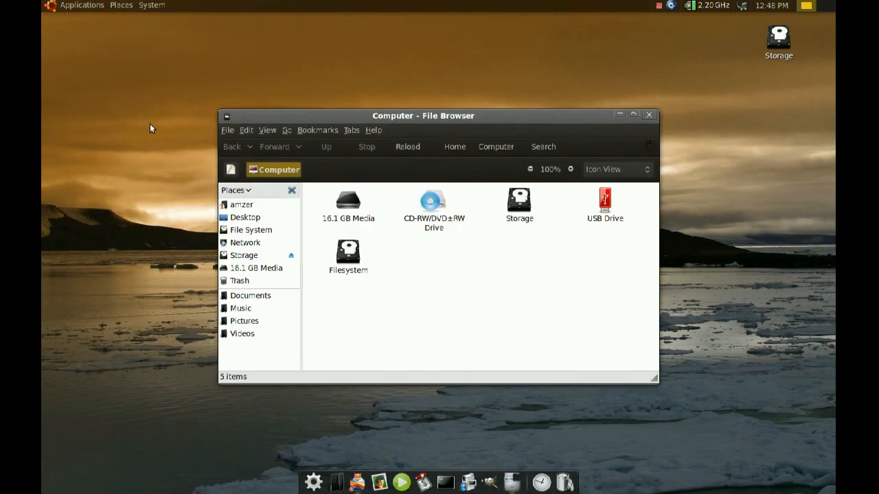
mouse_move(524, 246)
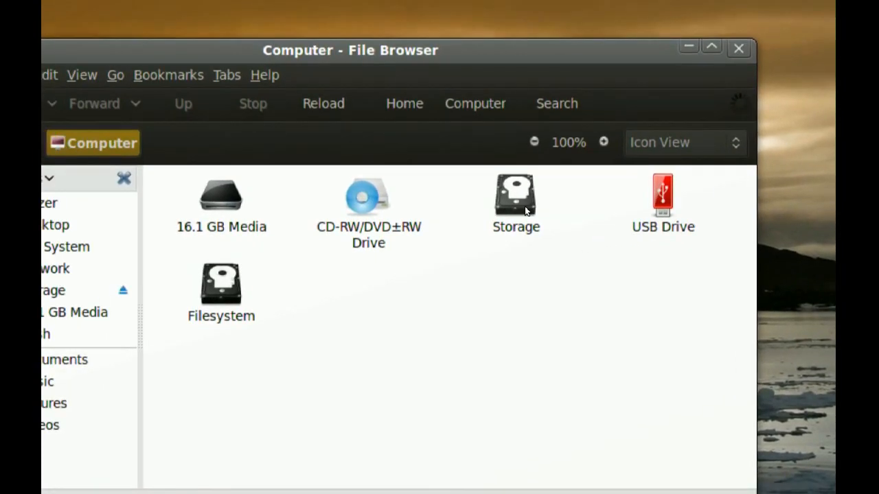
click(516, 199)
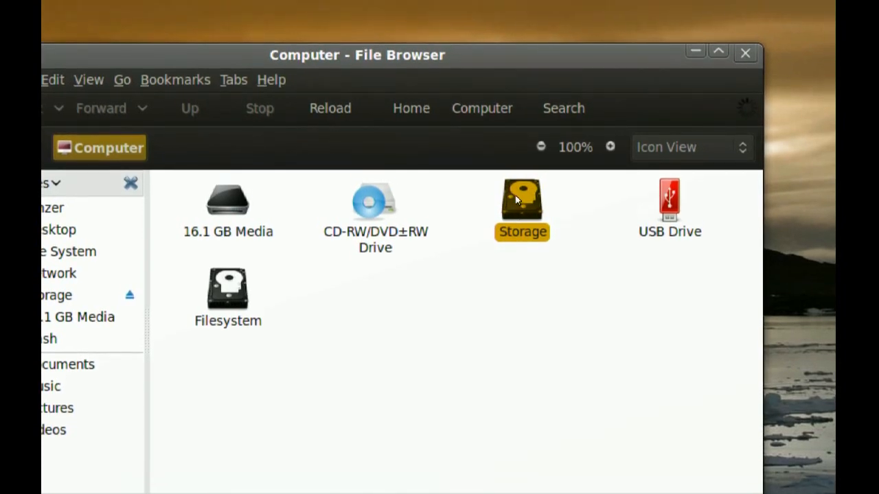
double_click(521, 200)
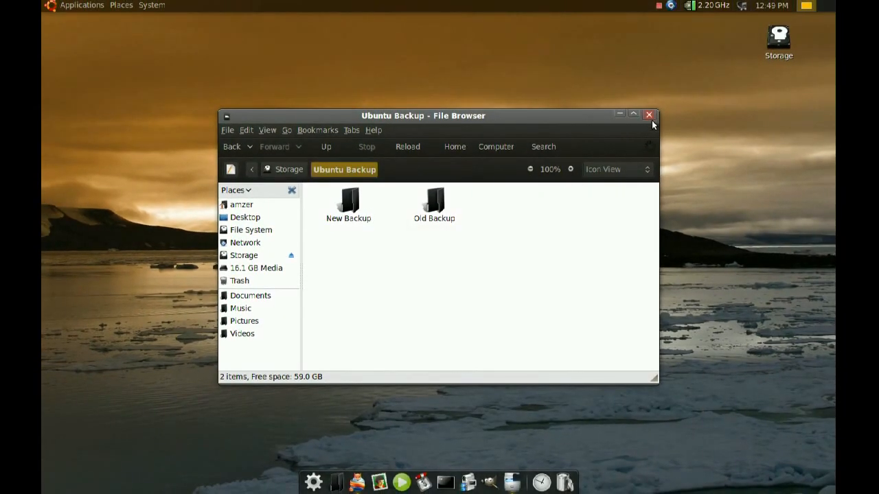
click(649, 115)
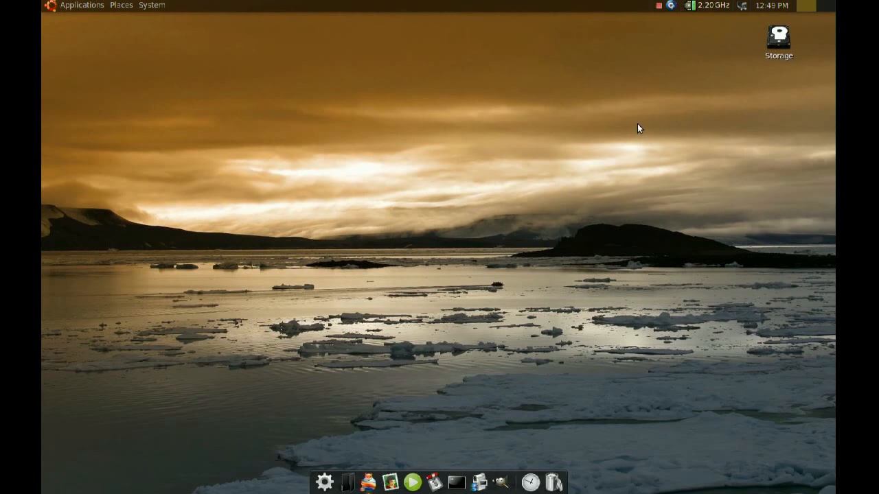
Launch Partition Editor from System > Administration and confirm the administrator password
click(152, 5)
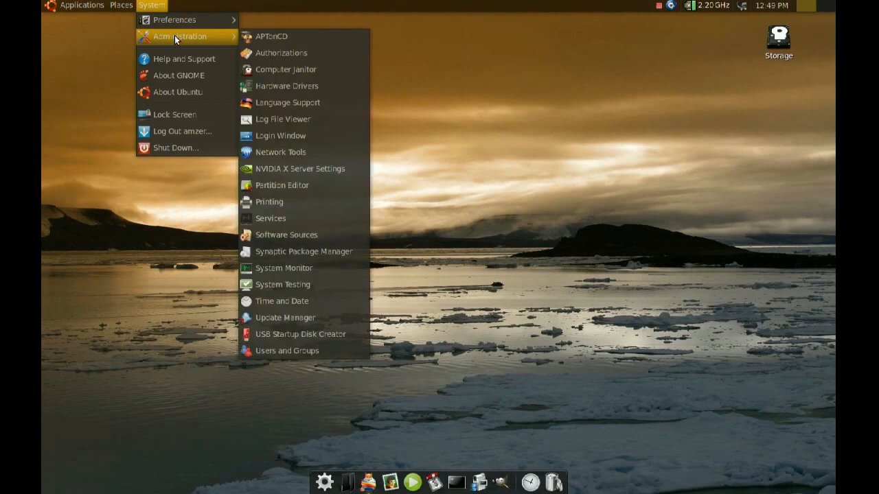
mouse_move(308, 143)
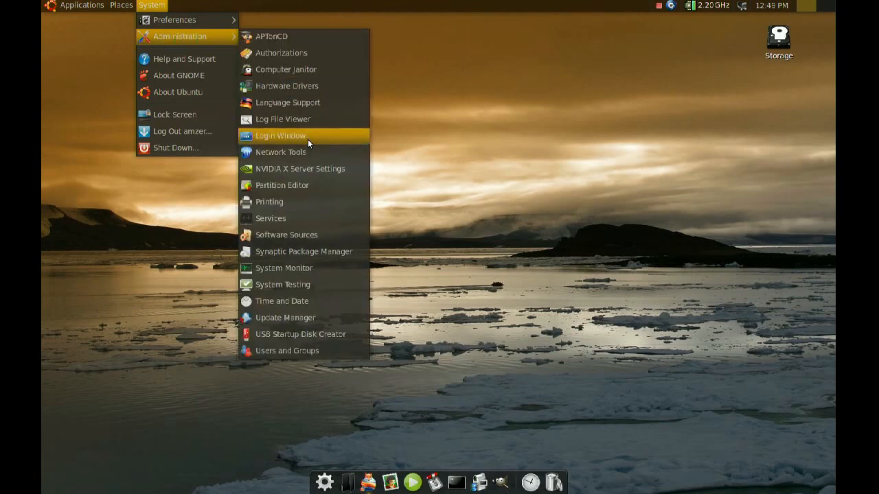
click(279, 135)
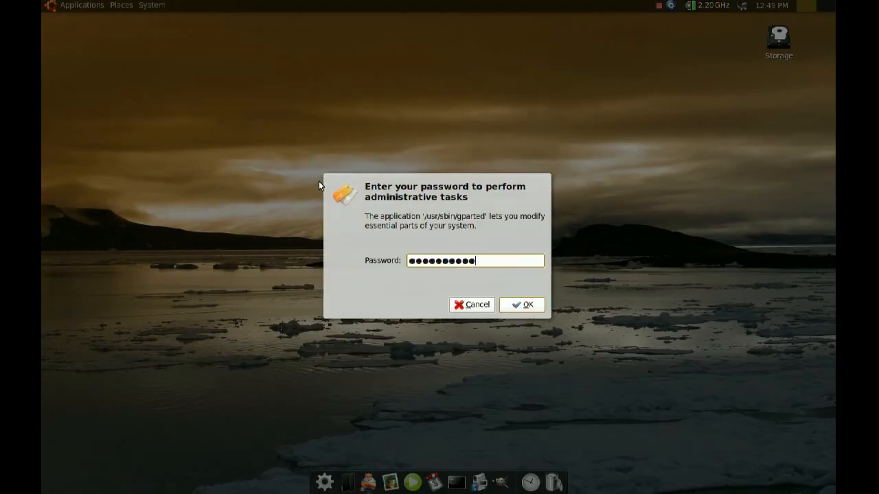
click(521, 305)
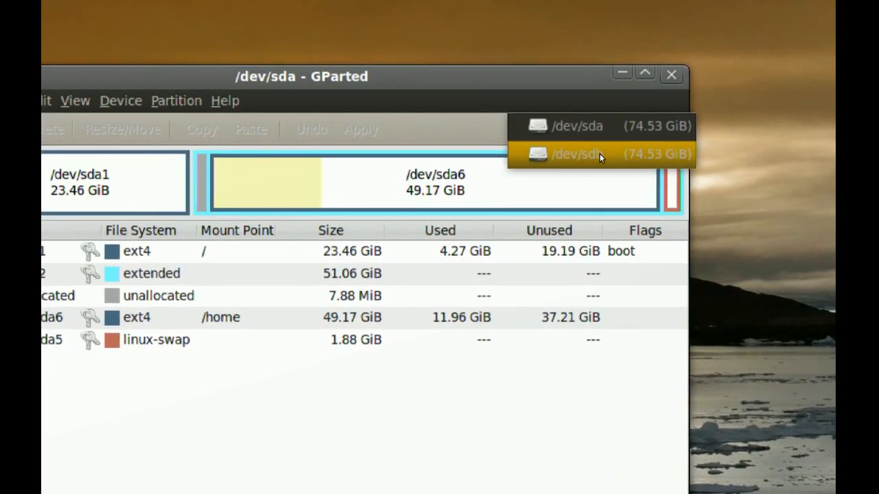
Select disk /dev/sdb and unmount its Storage partition /dev/sdb2
click(577, 154)
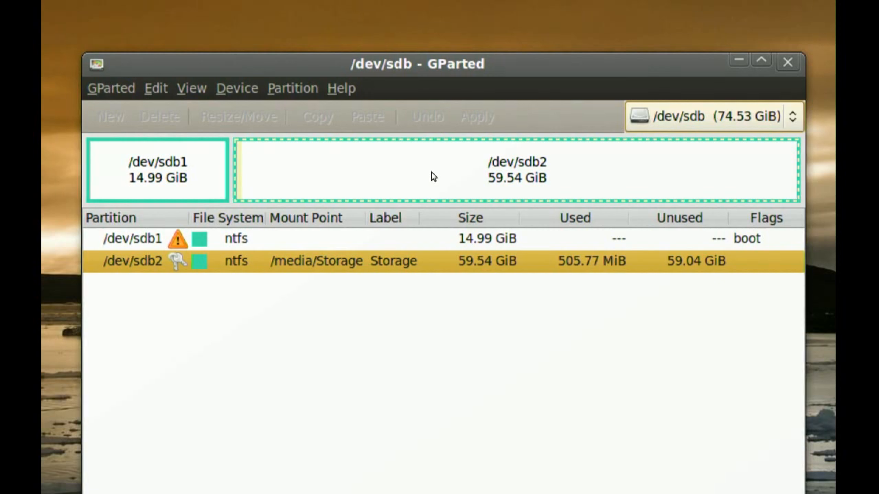
right_click(432, 176)
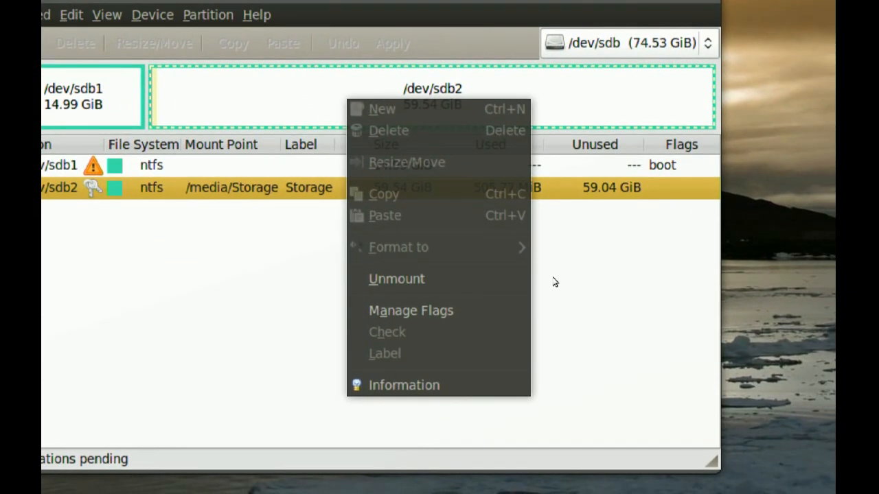
mouse_move(520, 287)
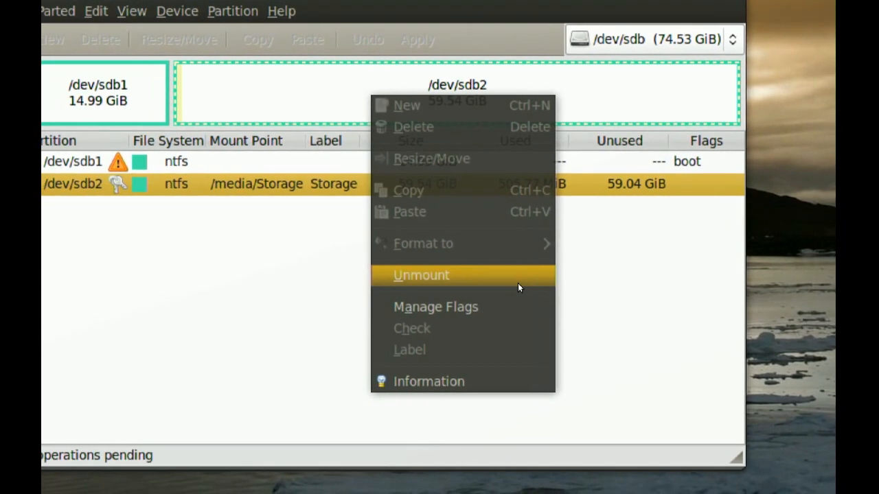
click(420, 275)
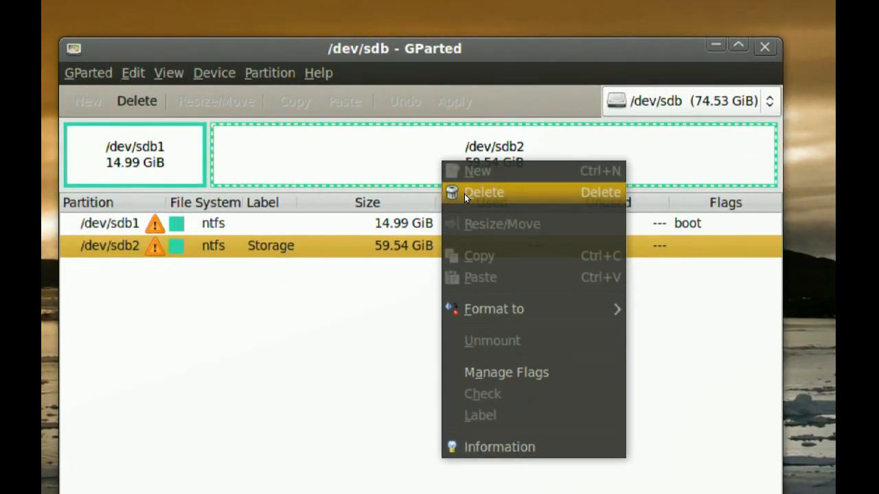
Delete the 59.54 GiB NTFS partition /dev/sdb2 and confirm applying the operation
click(484, 193)
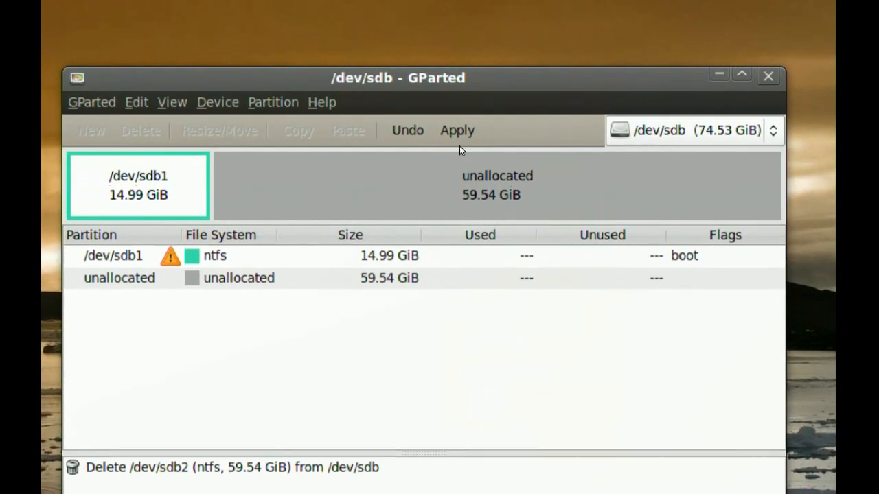
click(456, 131)
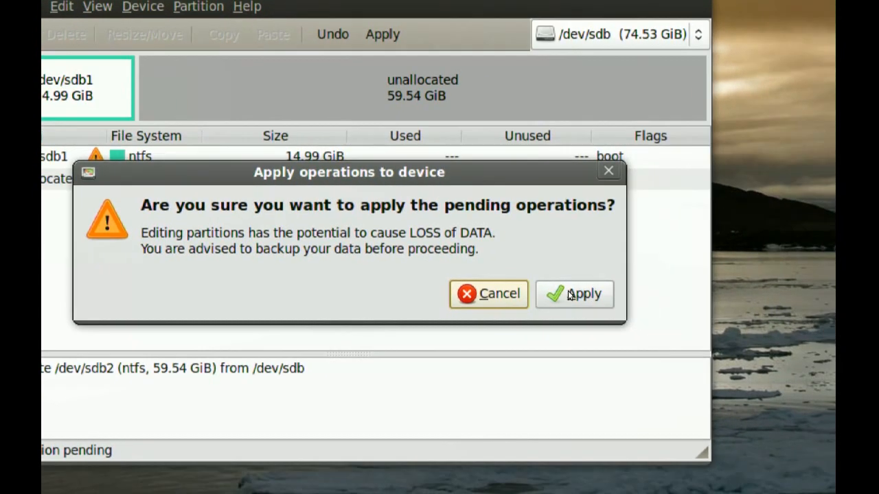
click(585, 294)
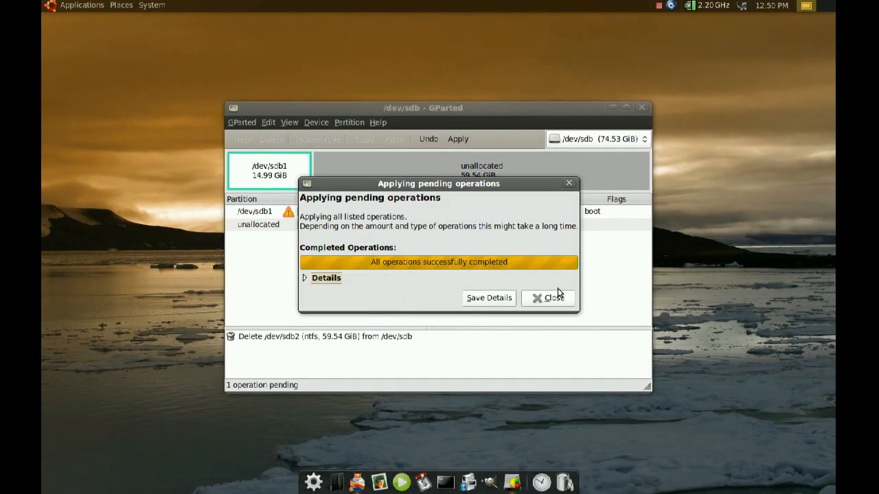
mouse_move(555, 293)
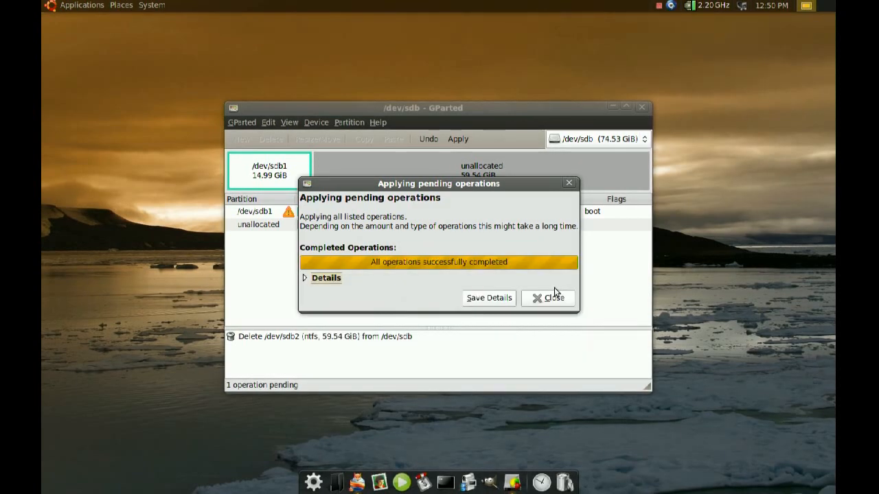
mouse_move(540, 300)
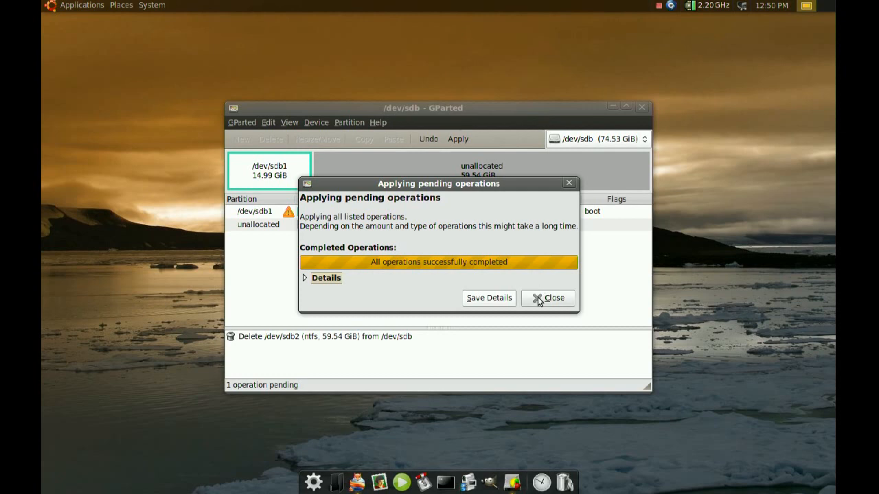
Close the 'Applying pending operations' completion report
click(553, 298)
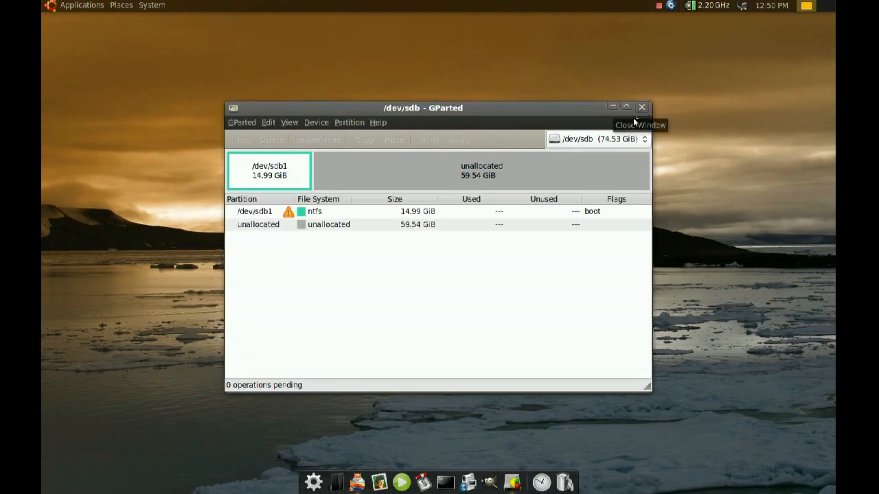
mouse_move(403, 177)
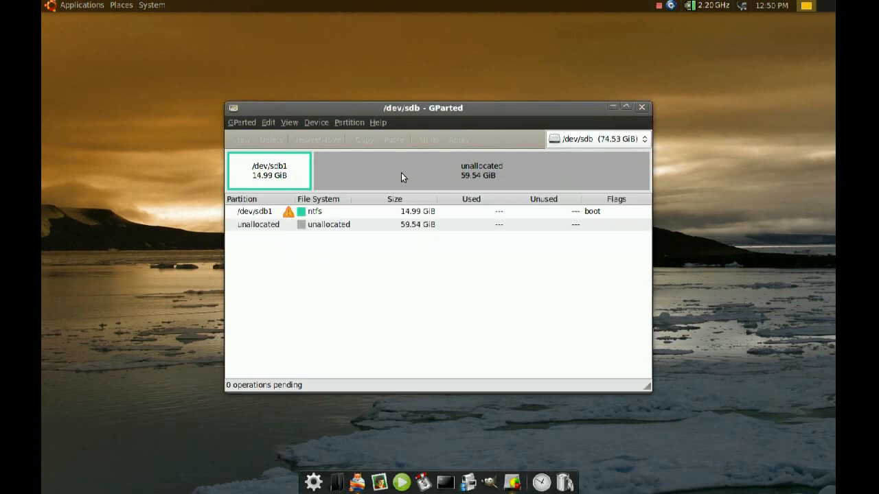
mouse_move(377, 178)
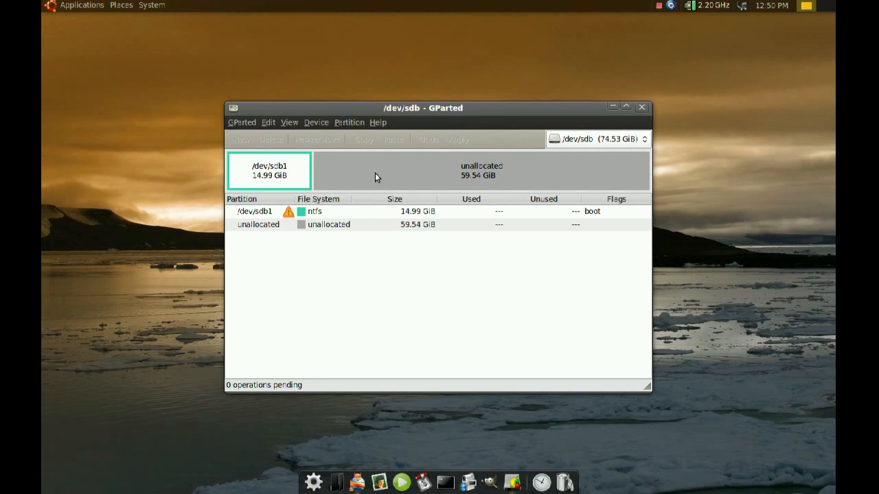
mouse_move(334, 240)
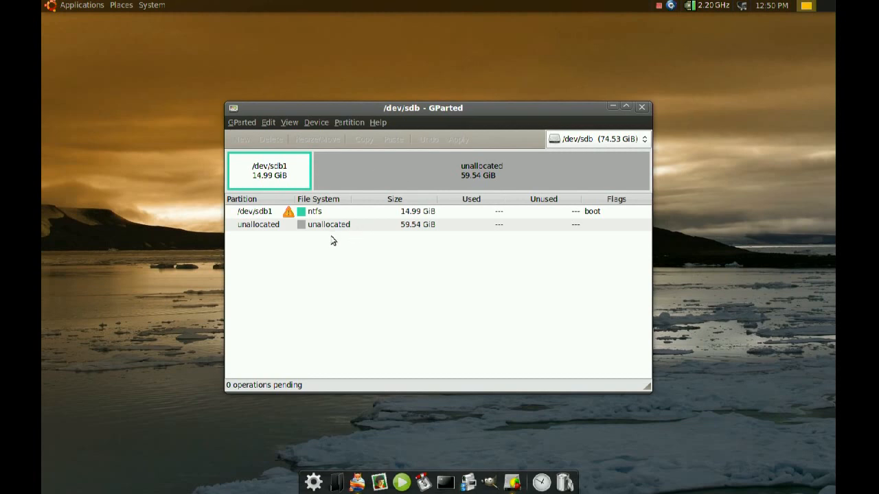
mouse_move(362, 177)
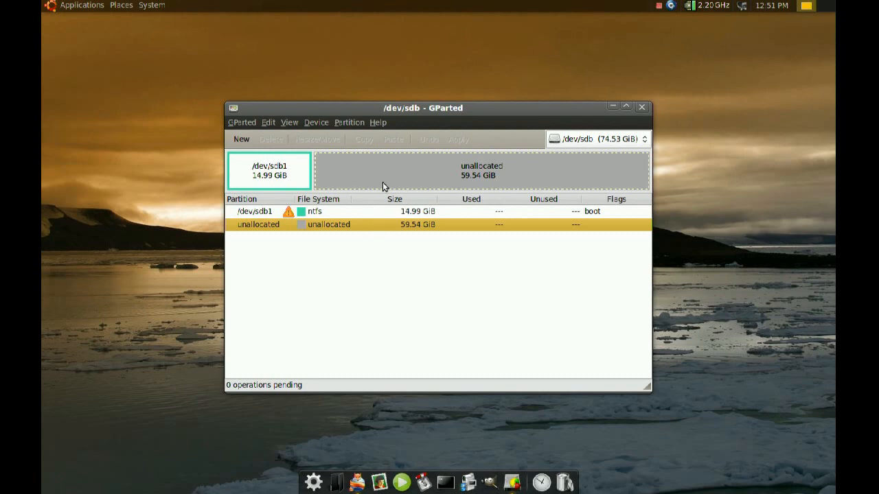
mouse_move(383, 176)
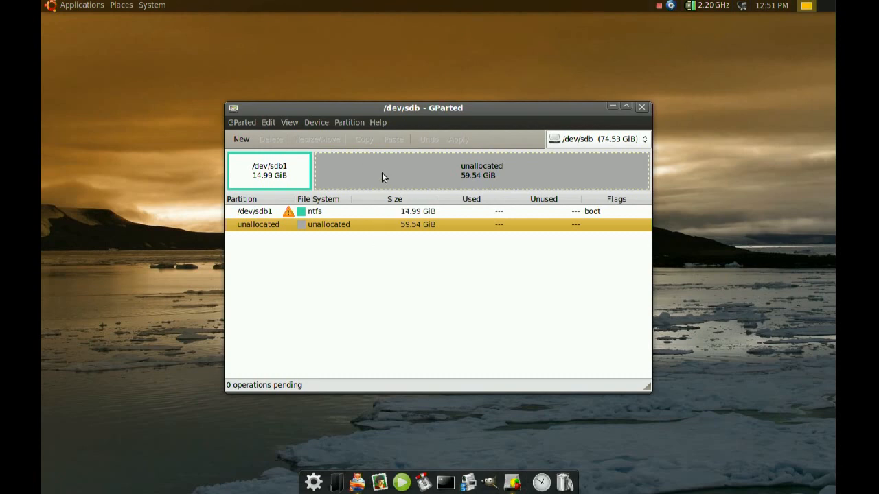
mouse_move(450, 172)
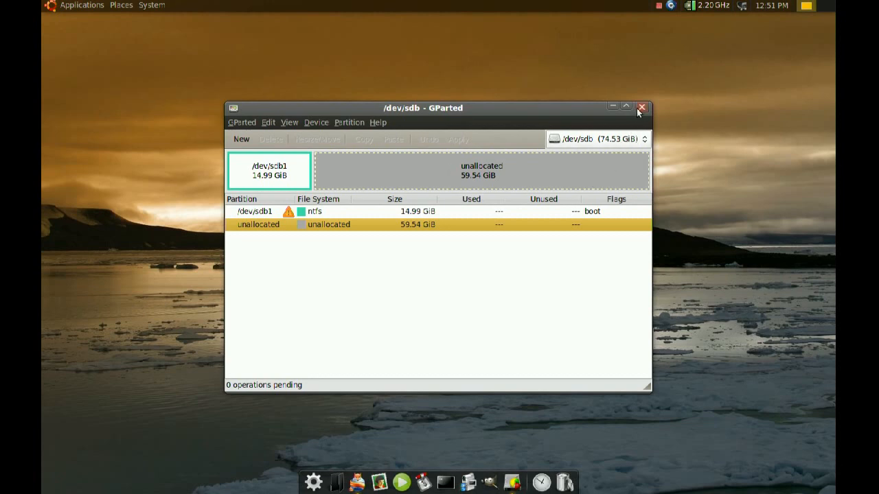
mouse_move(640, 108)
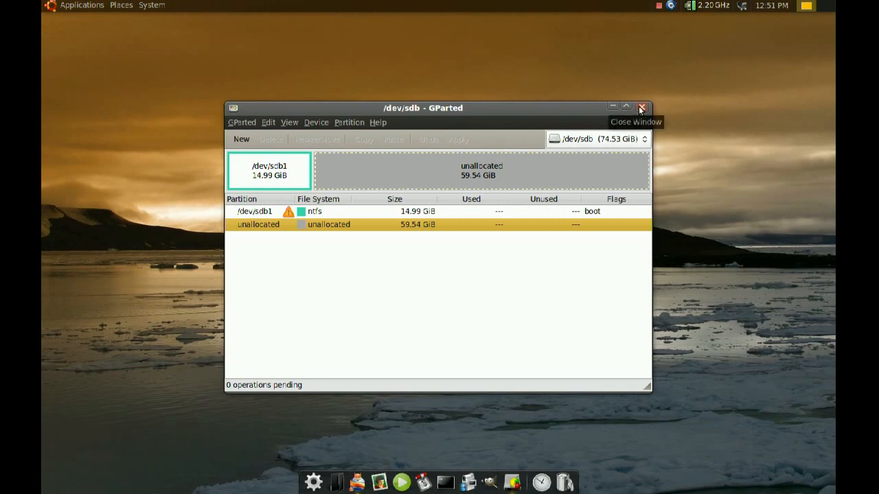
Close GParted and run 'sudo testdisk' in a new terminal
click(641, 108)
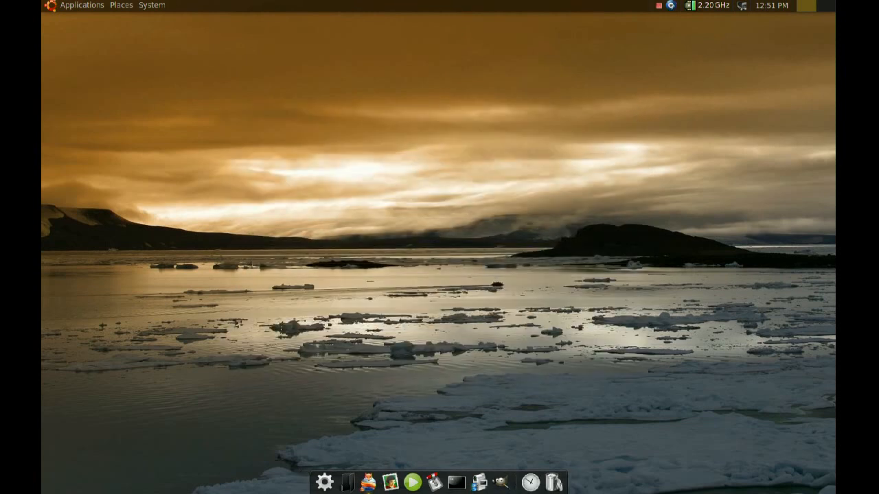
mouse_move(466, 482)
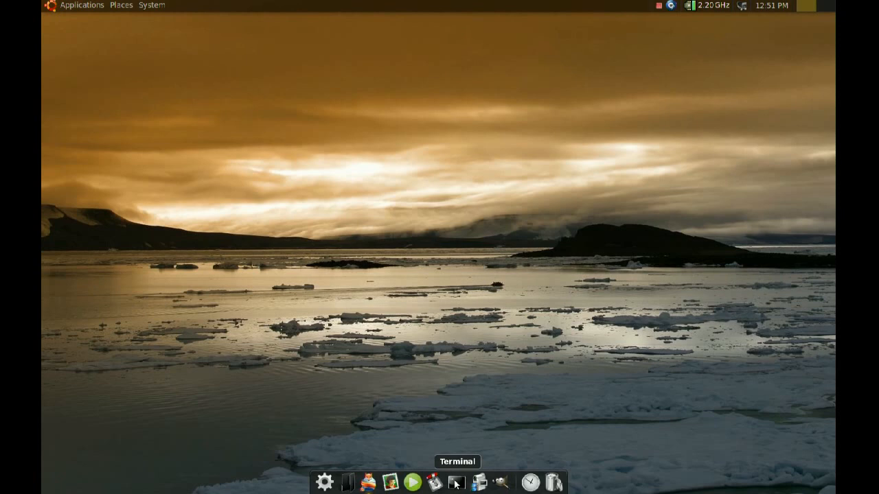
click(459, 481)
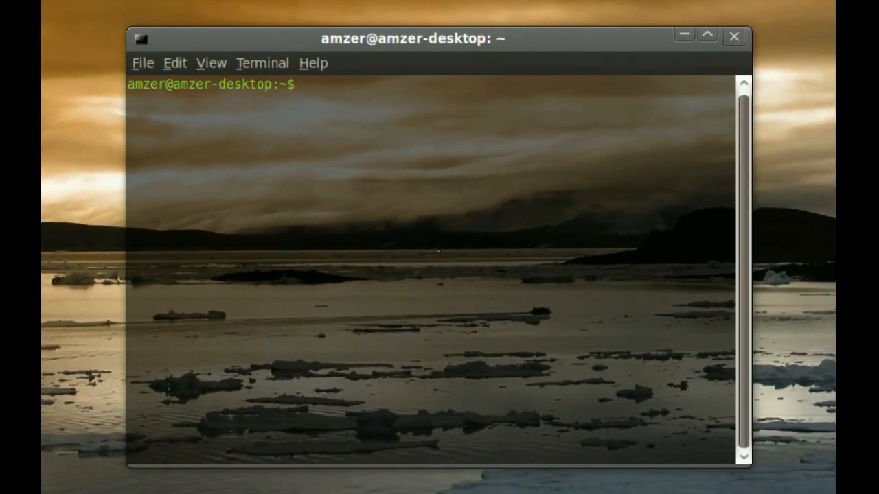
text(sudo)
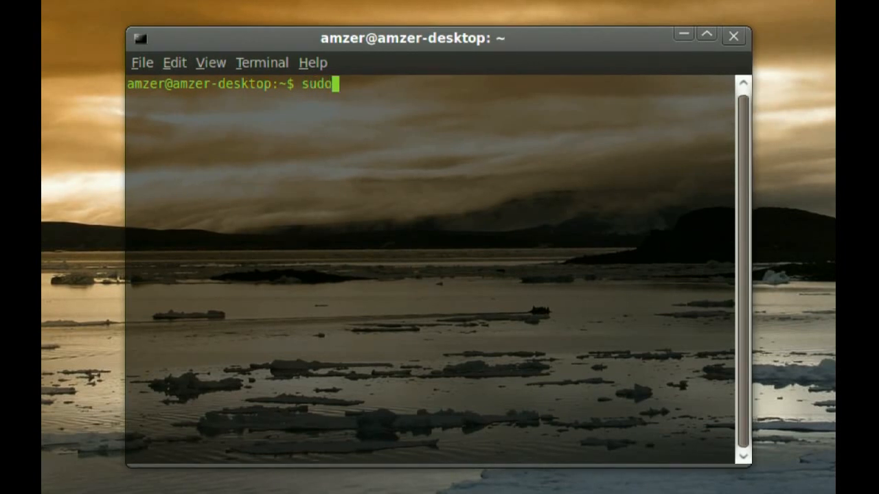
text(test)
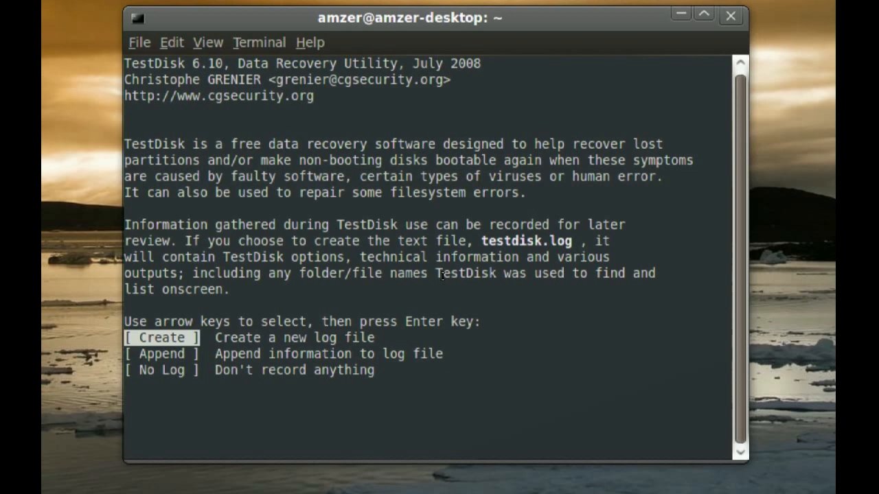
Create a new TestDisk log file and select disk /dev/sdb
key(Return)
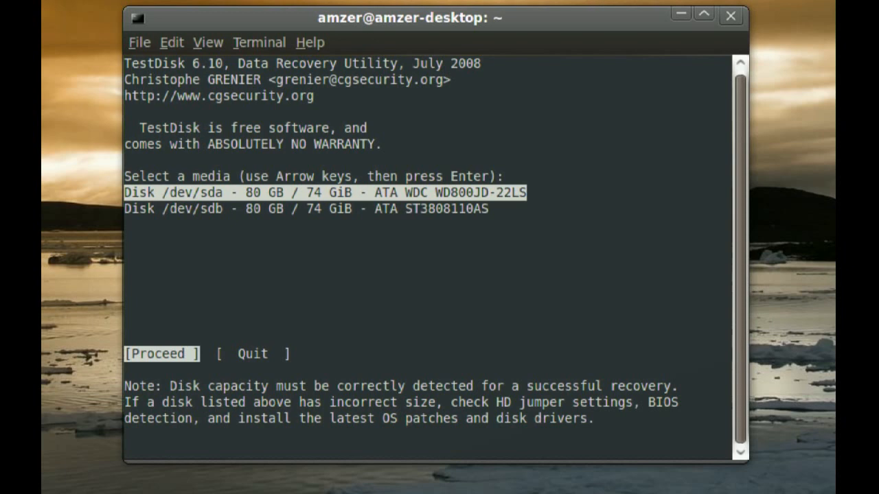
key(Down)
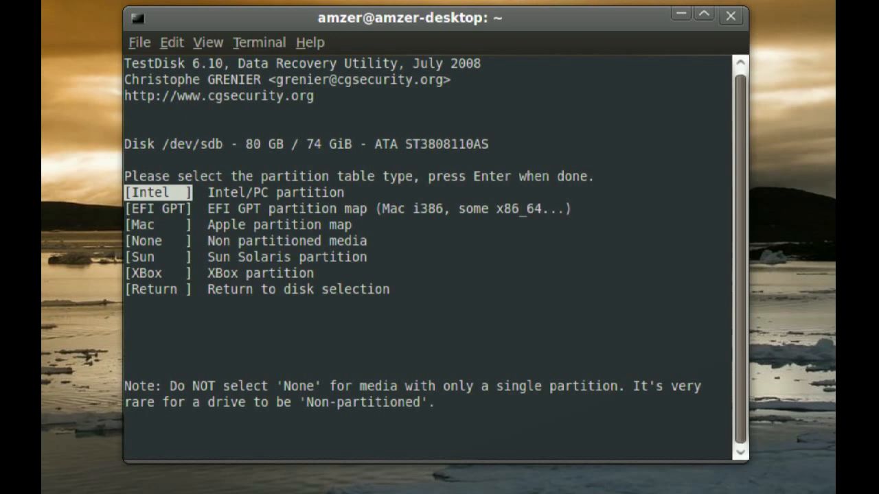
mouse_move(443, 277)
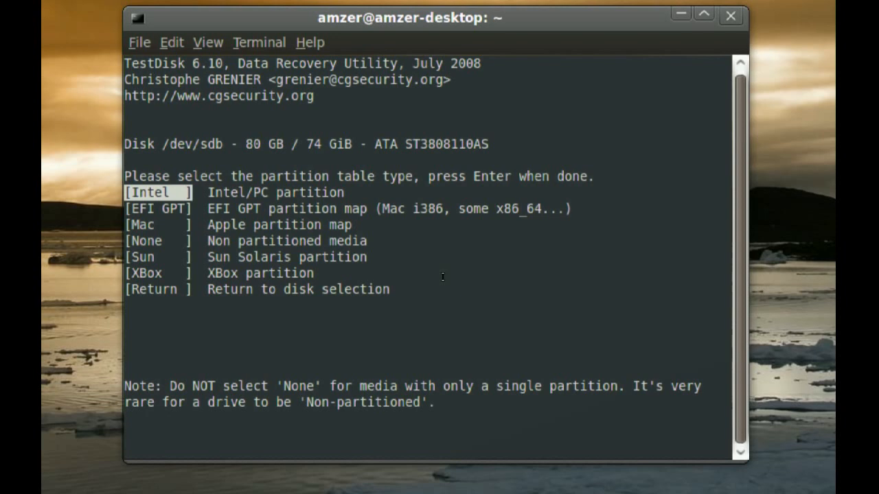
Choose the Intel/PC partition table type for /dev/sdb
key(Return)
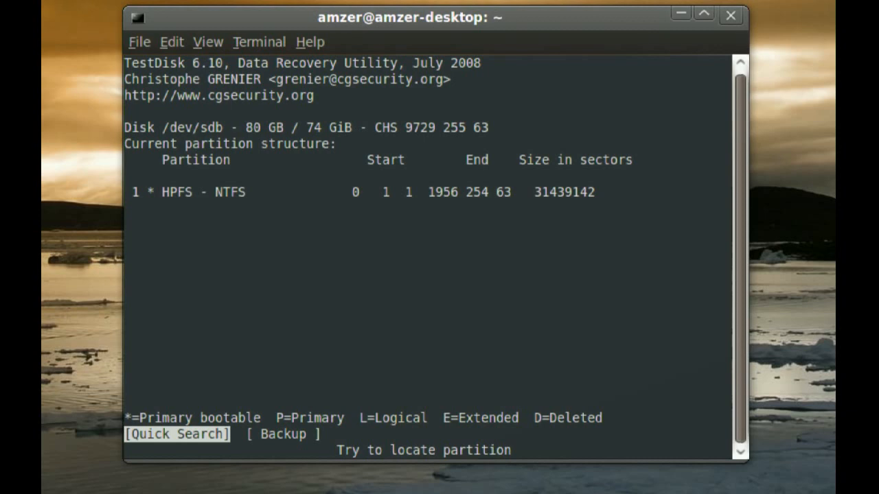
mouse_move(441, 277)
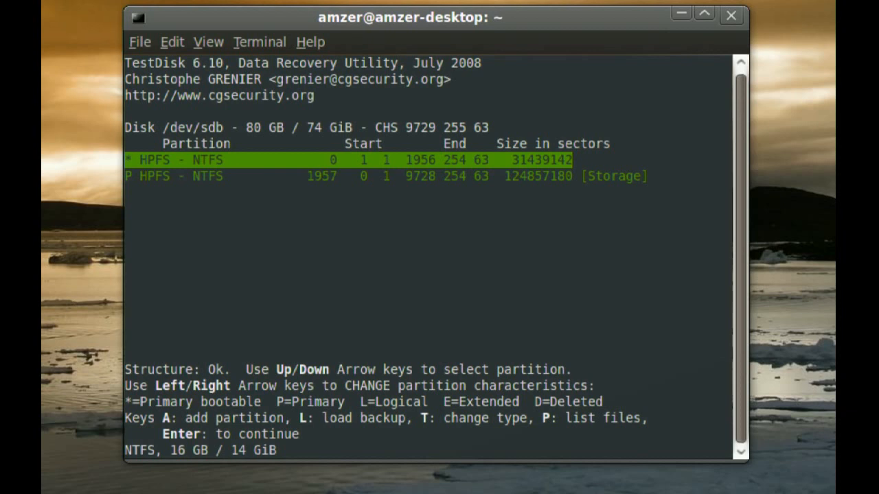
Keep both found NTFS partitions and write the partition table, confirming with Y
key(Down)
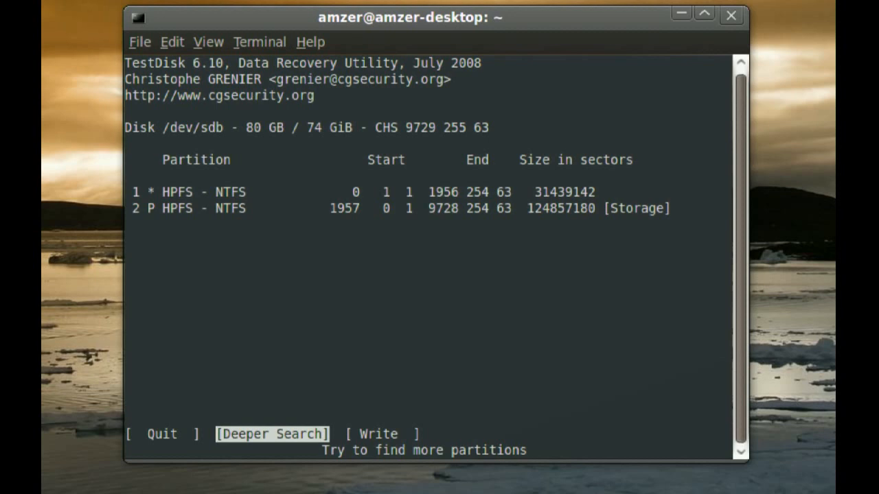
key(Right)
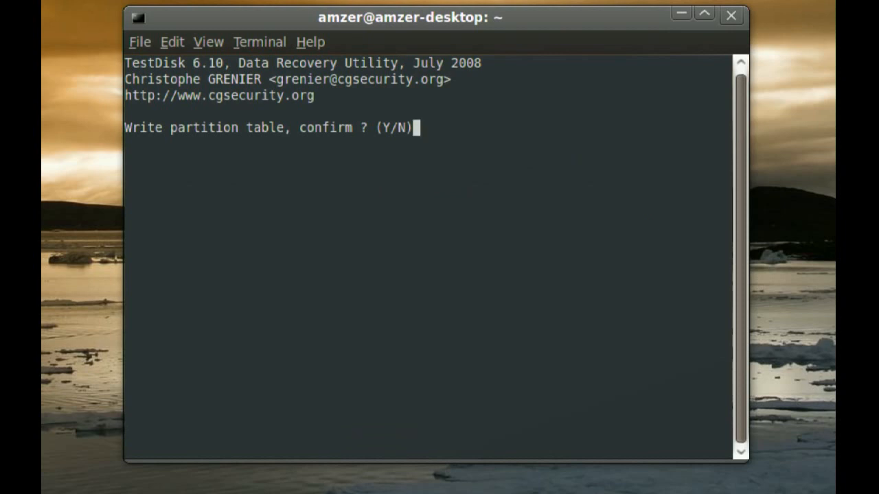
text(Y)
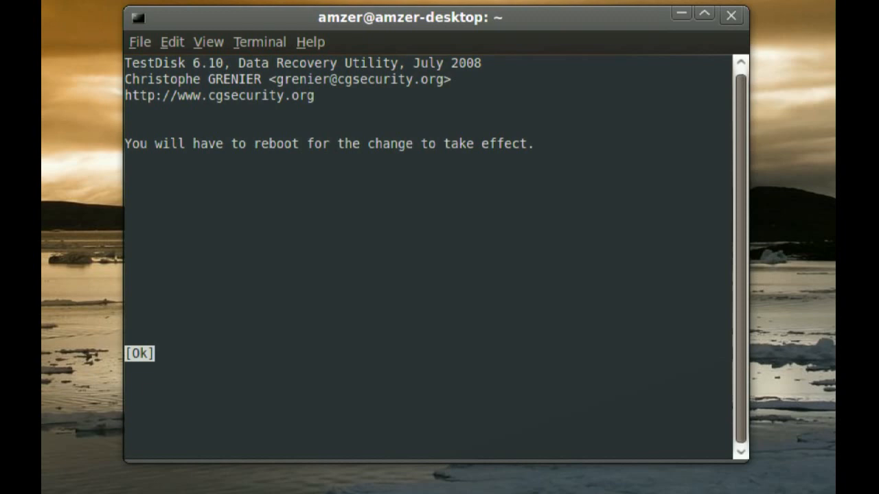
mouse_move(442, 278)
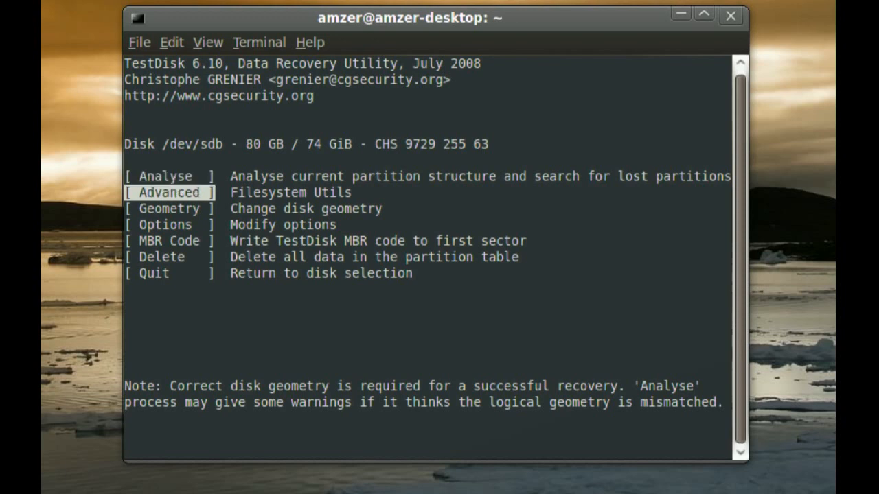
Leave TestDisk's final screen and close the terminal window
key(Down)
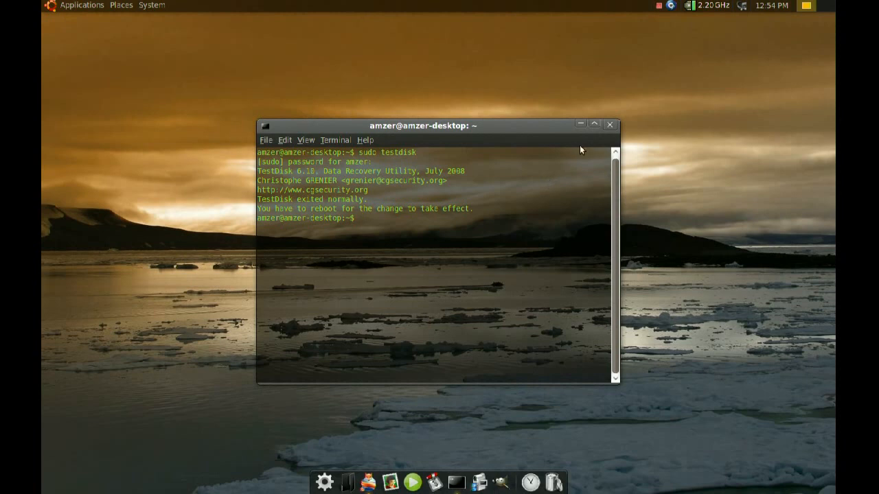
click(611, 124)
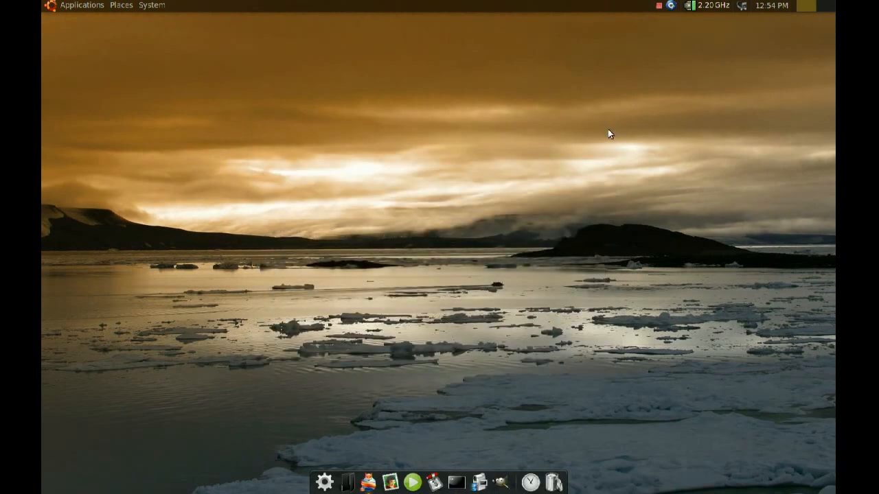
mouse_move(401, 241)
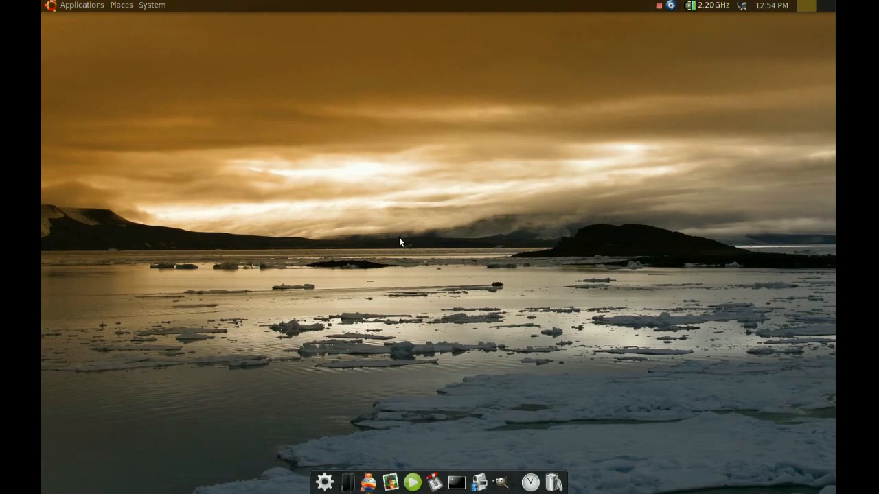
mouse_move(407, 241)
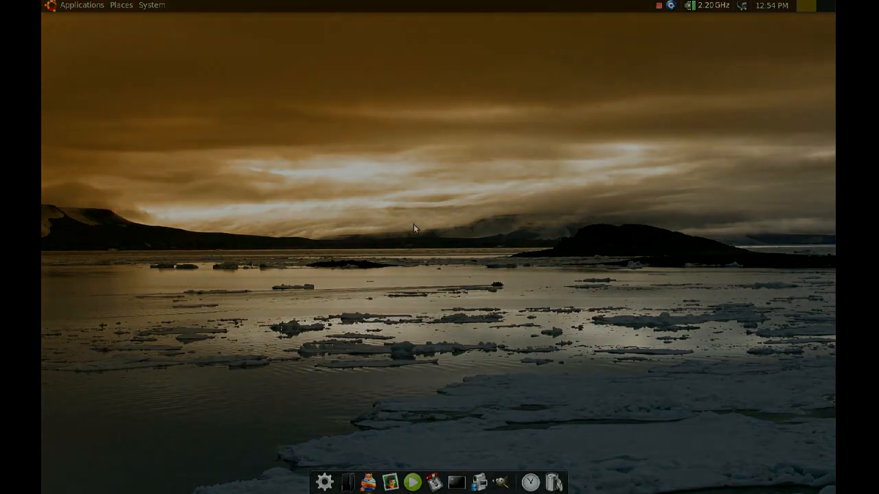
mouse_move(430, 248)
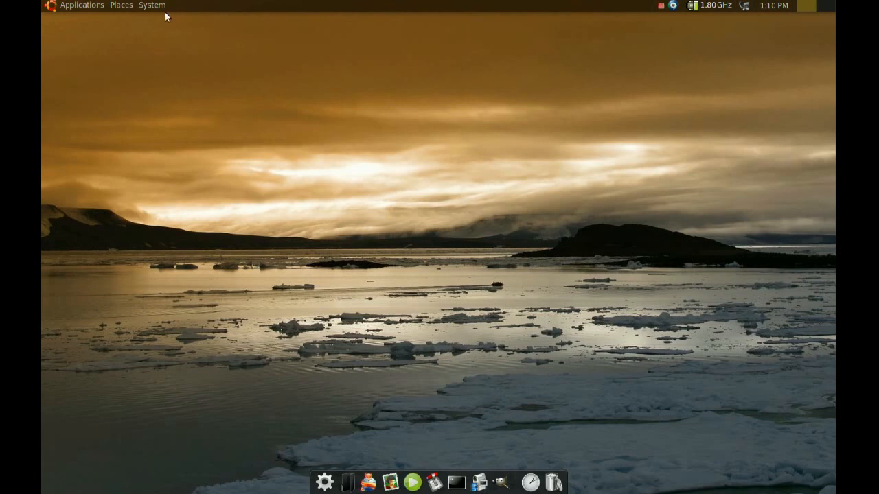
Relaunch Partition Editor with the administrator password and switch to disk /dev/sdb
click(152, 5)
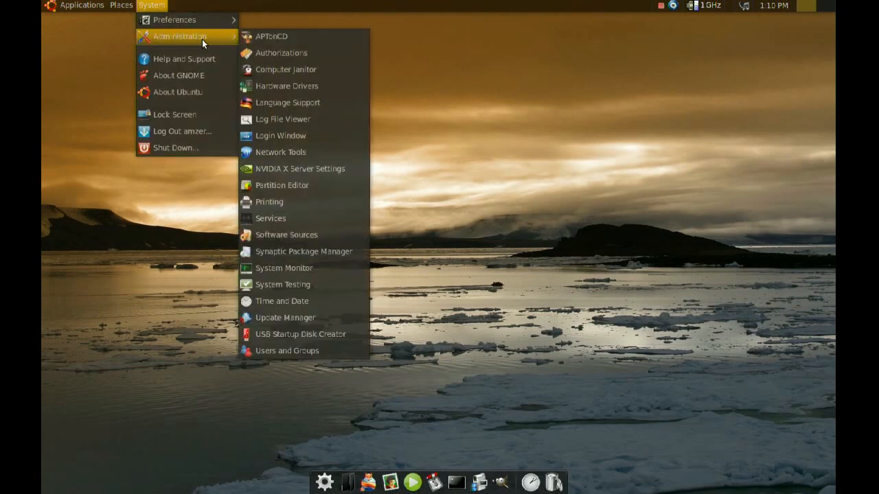
click(317, 187)
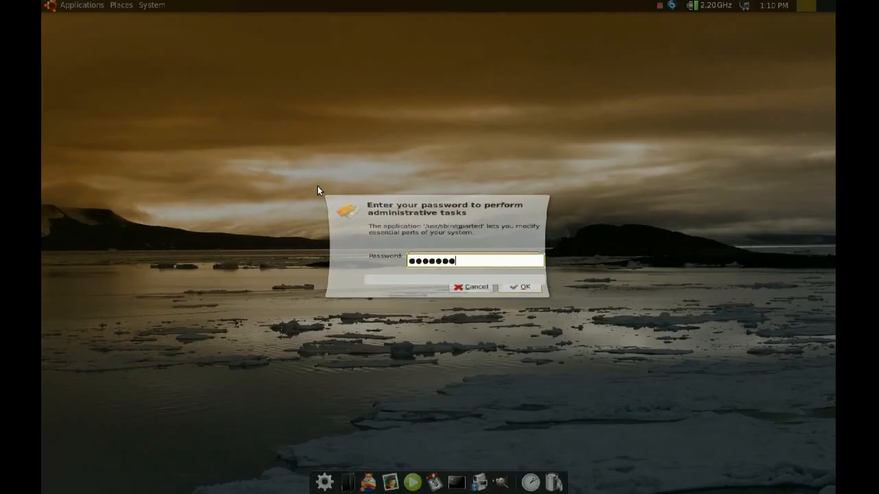
click(524, 287)
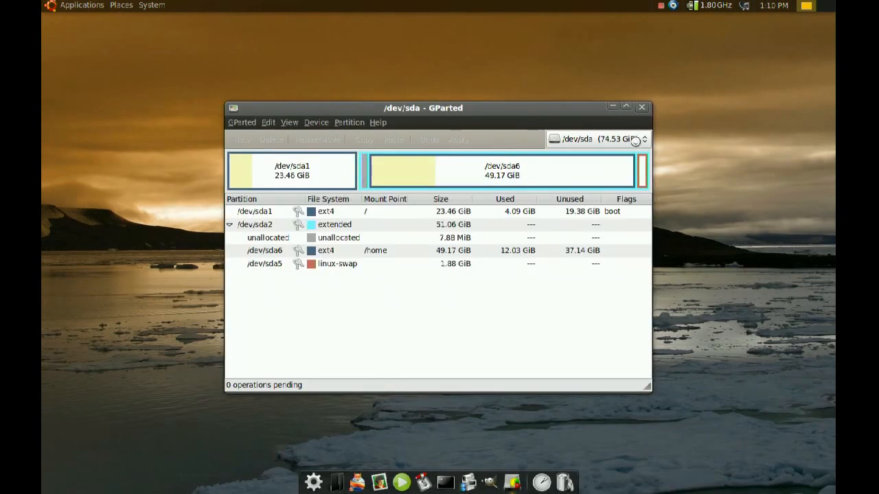
click(641, 140)
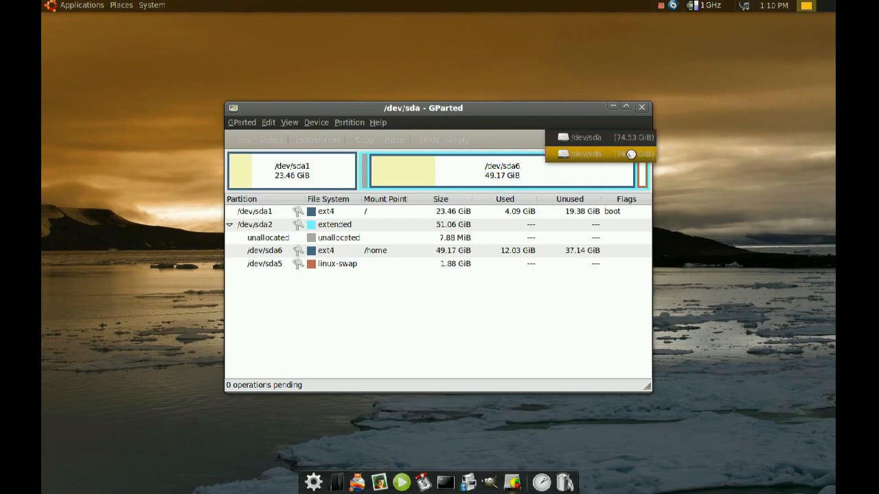
click(607, 154)
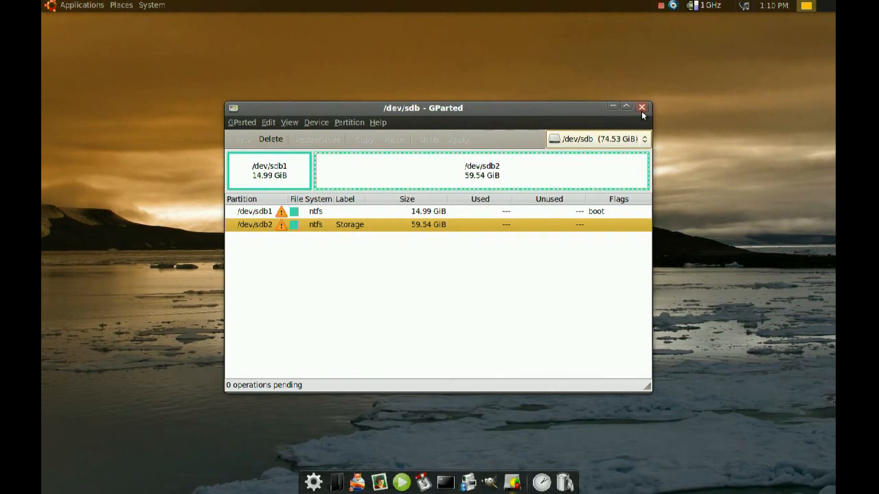
mouse_move(642, 108)
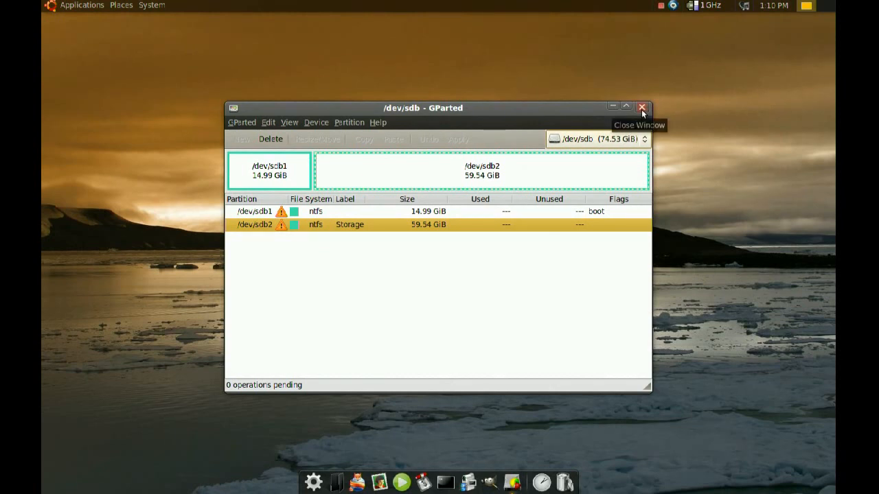
Close GParted and open the Computer view from the Places menu
click(642, 108)
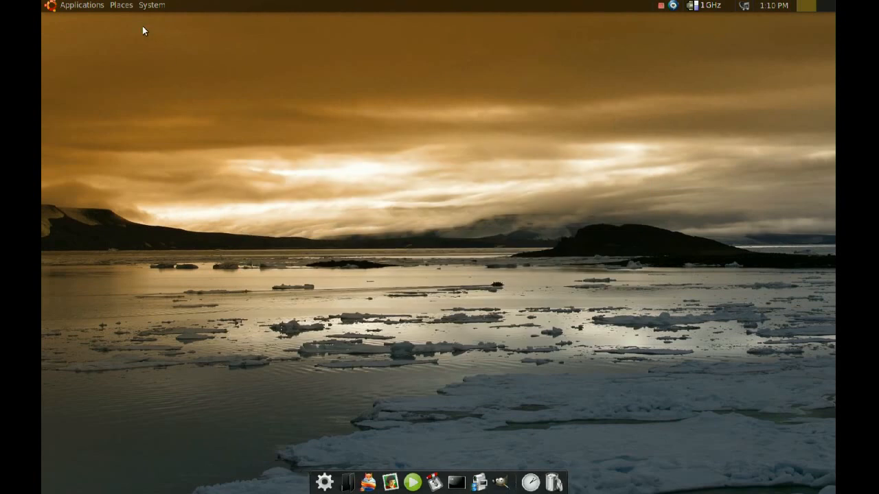
click(110, 5)
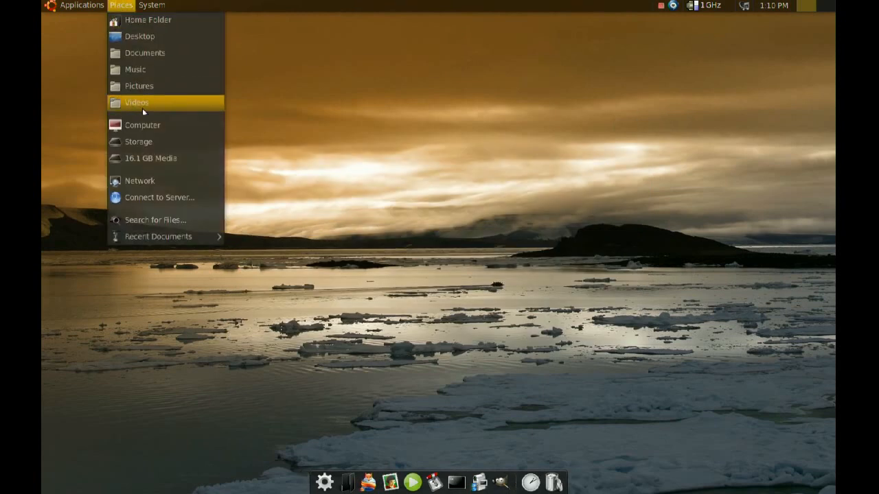
click(142, 125)
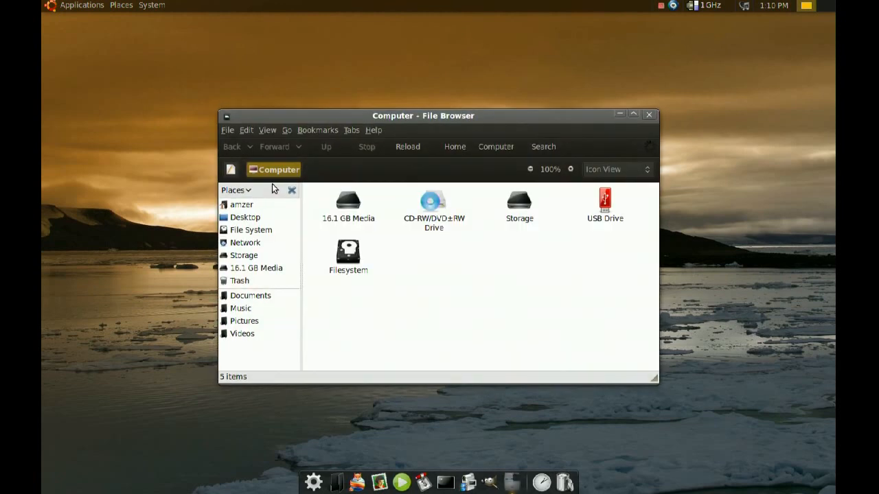
Browse the Storage drive into Ubuntu Backup > Old Backup, then close File Browser
click(520, 203)
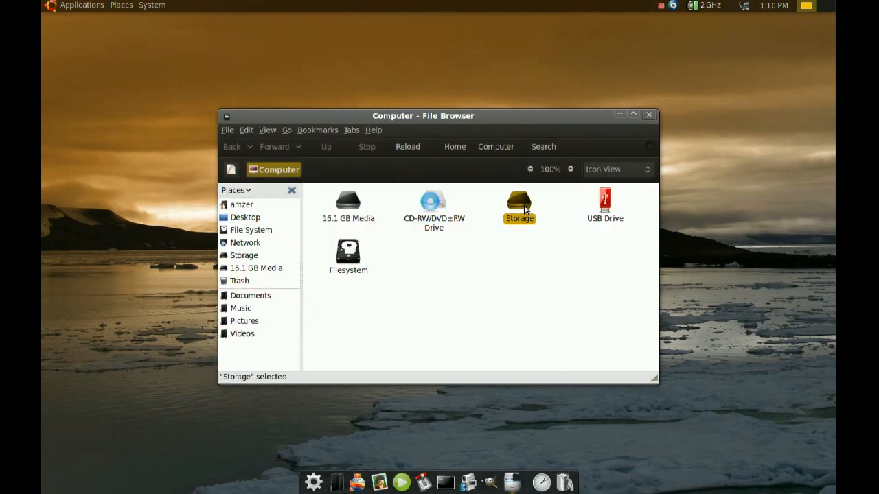
double_click(517, 203)
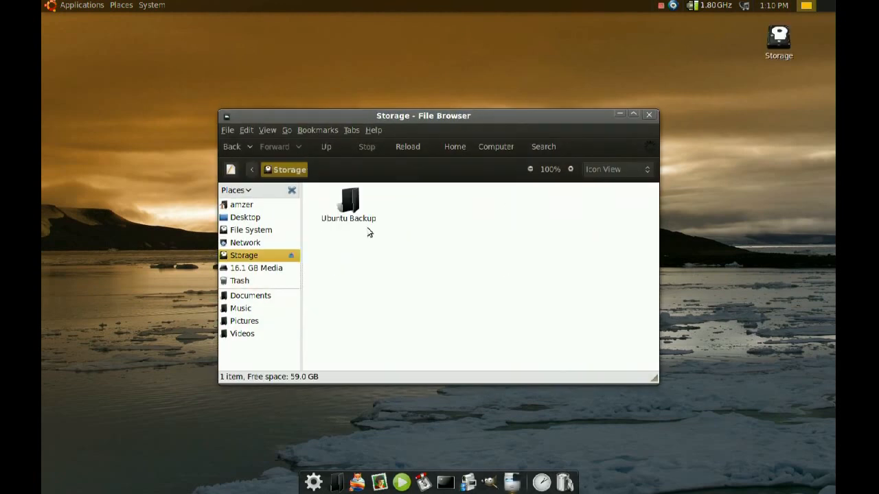
double_click(348, 203)
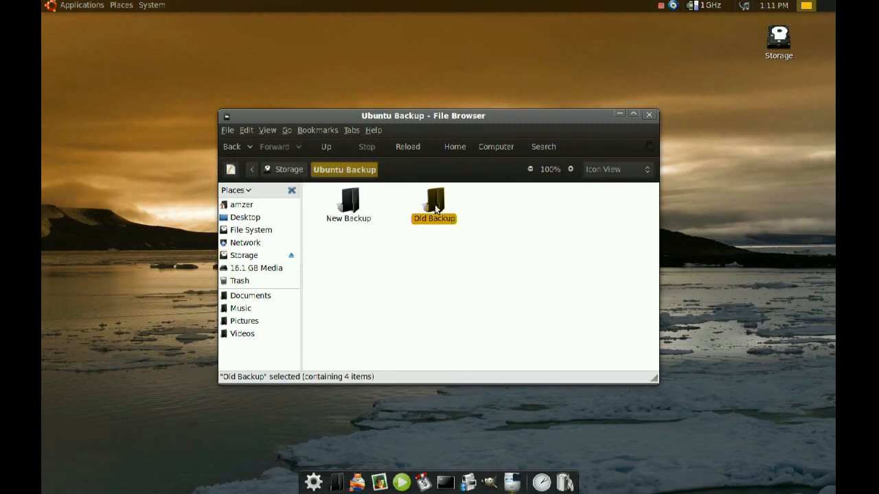
double_click(433, 202)
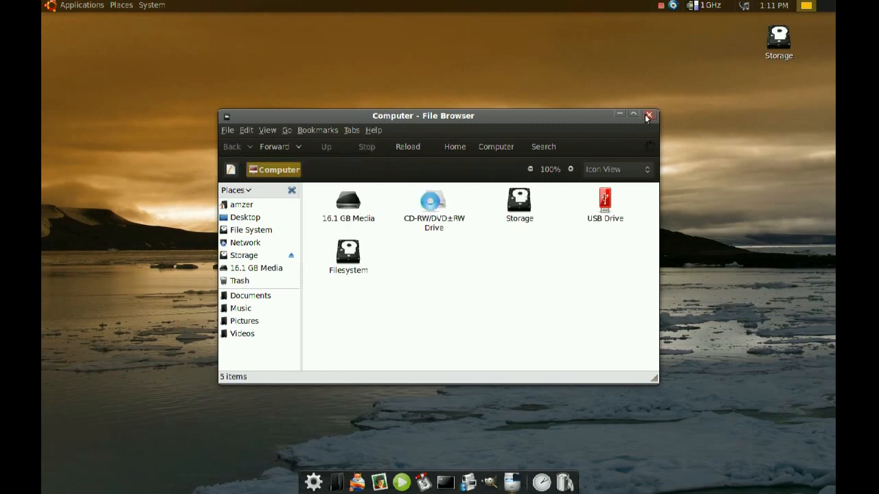
click(649, 115)
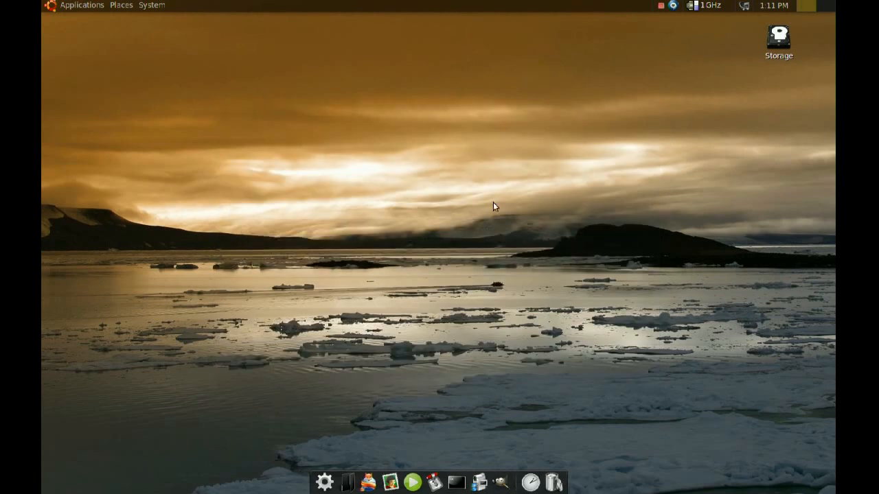
mouse_move(446, 243)
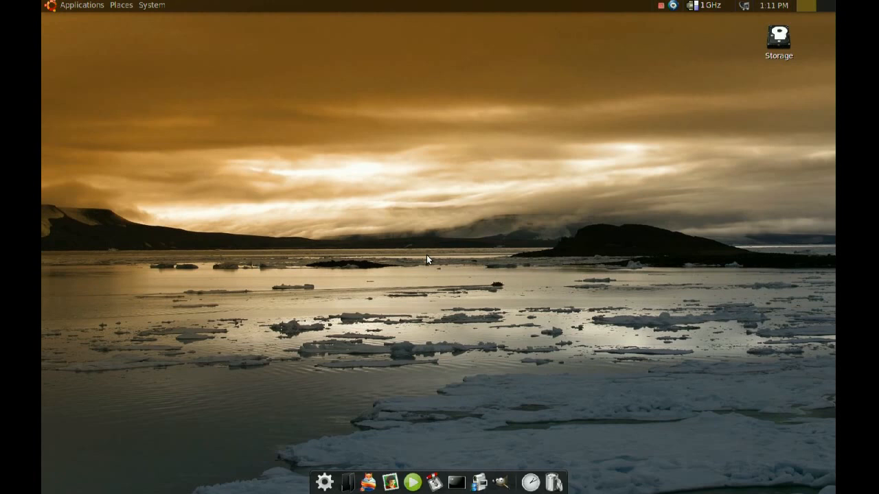
mouse_move(440, 240)
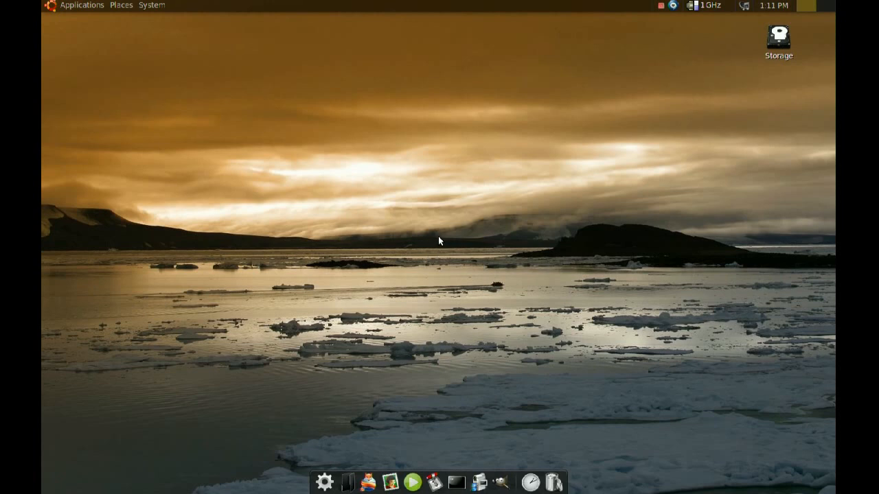